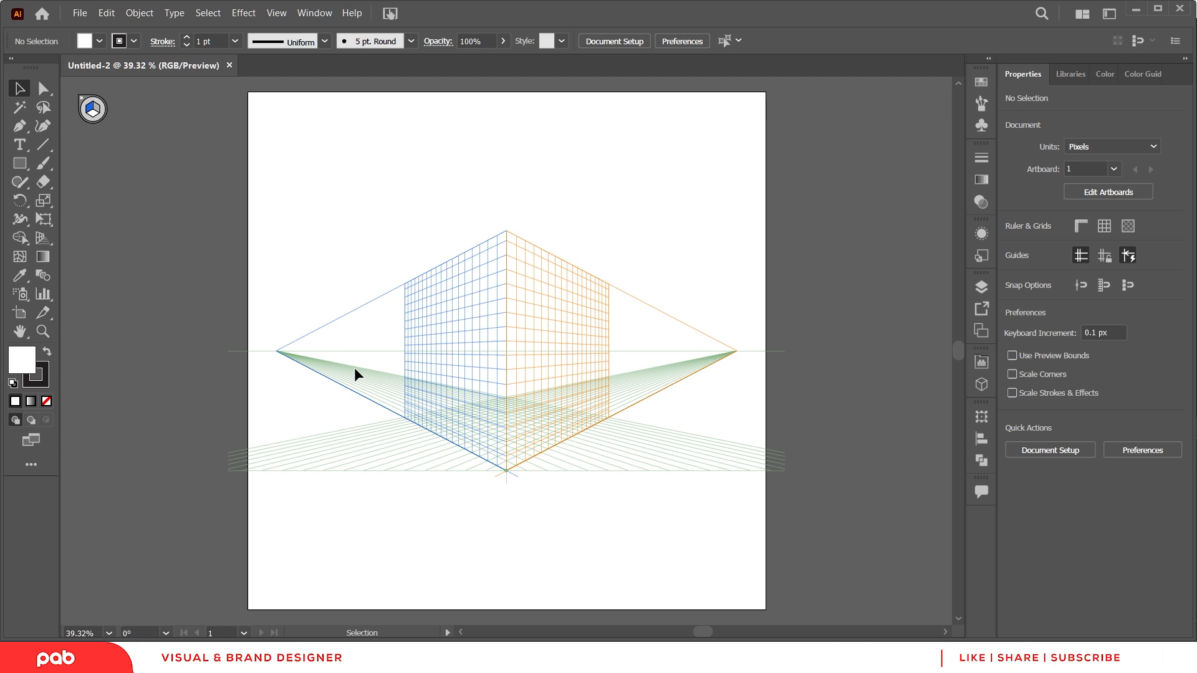
mouse_move(456, 216)
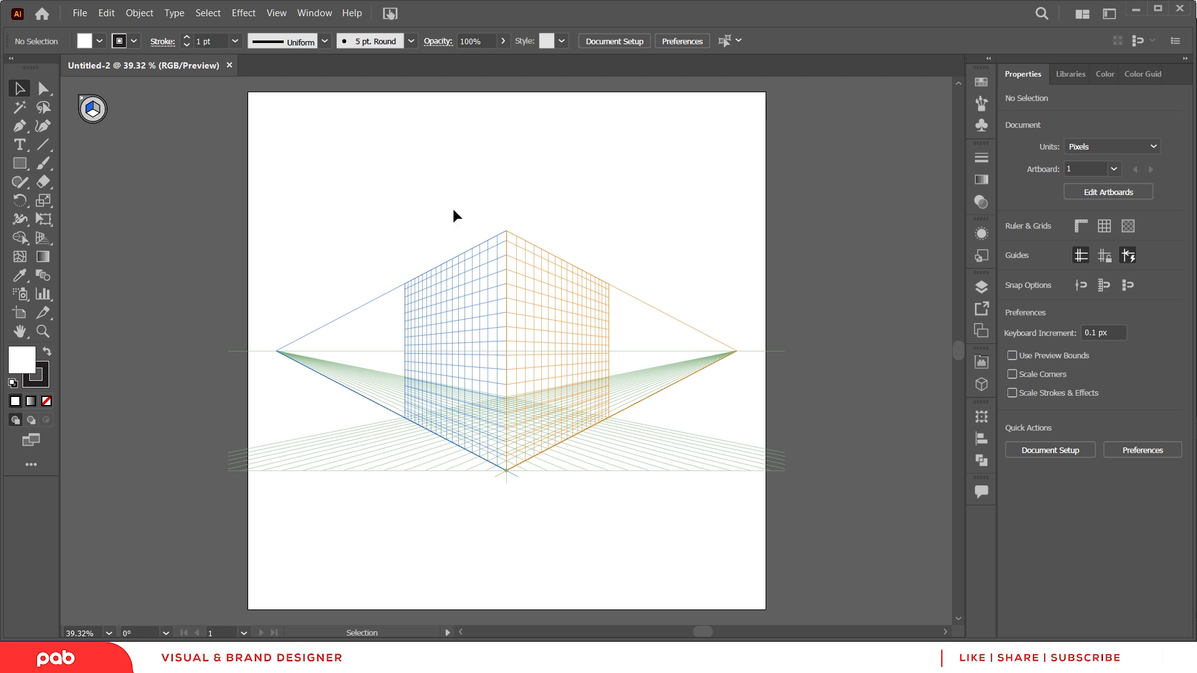
mouse_move(561, 246)
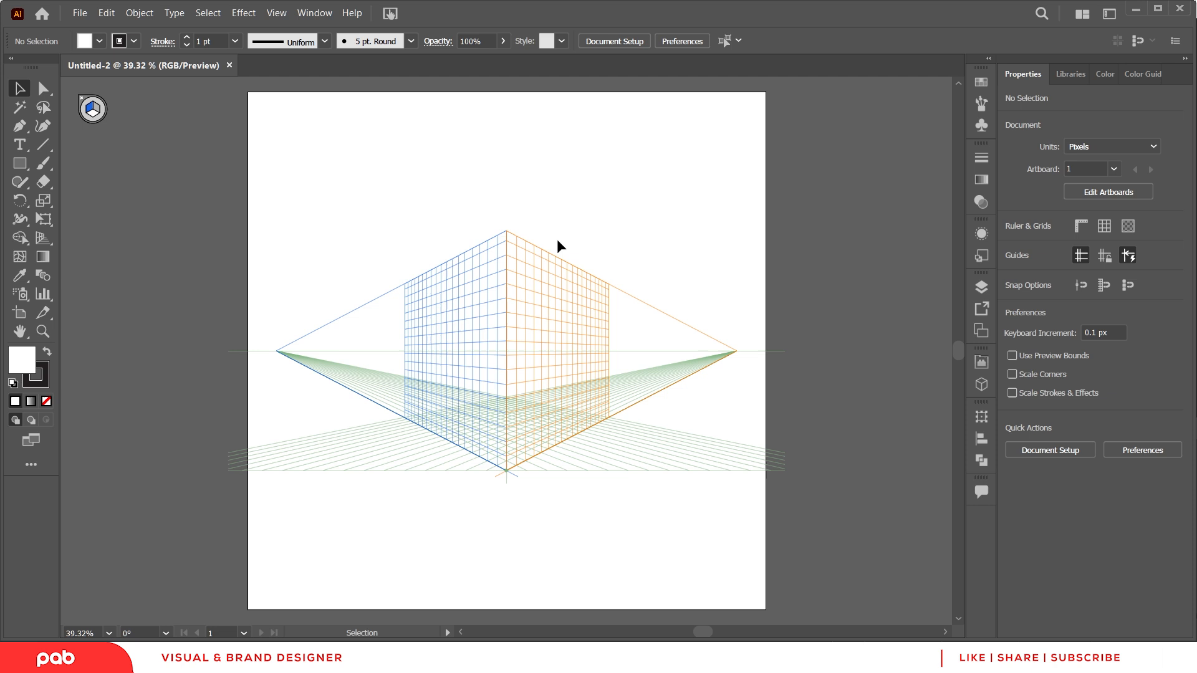
mouse_move(150, 208)
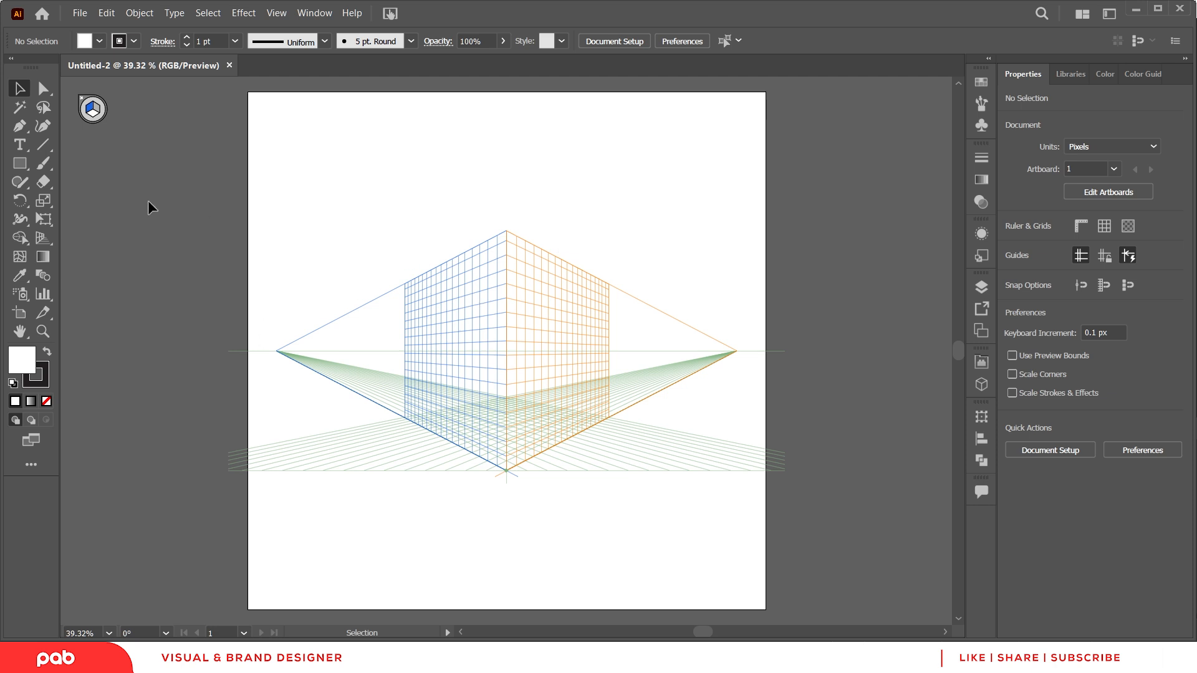
- Pick the Rectangle Tool for perspective drawing, then switch from the shape flyout to the Ellipse Tool
left_click(20, 163)
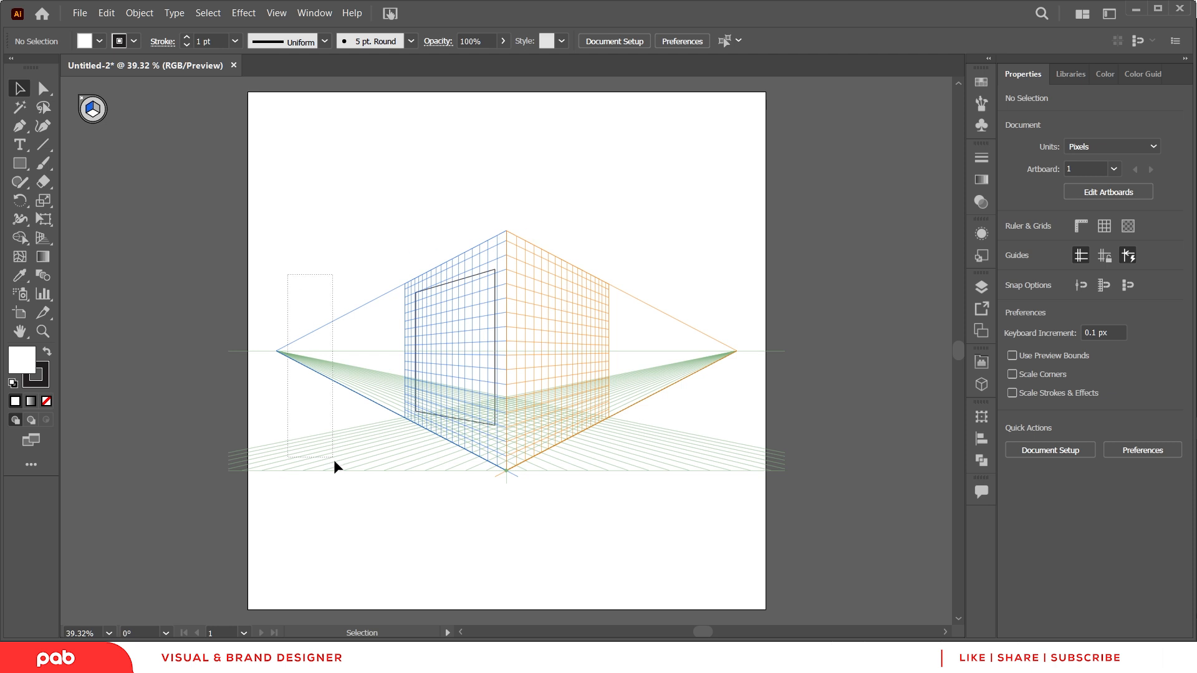
left_click(19, 163)
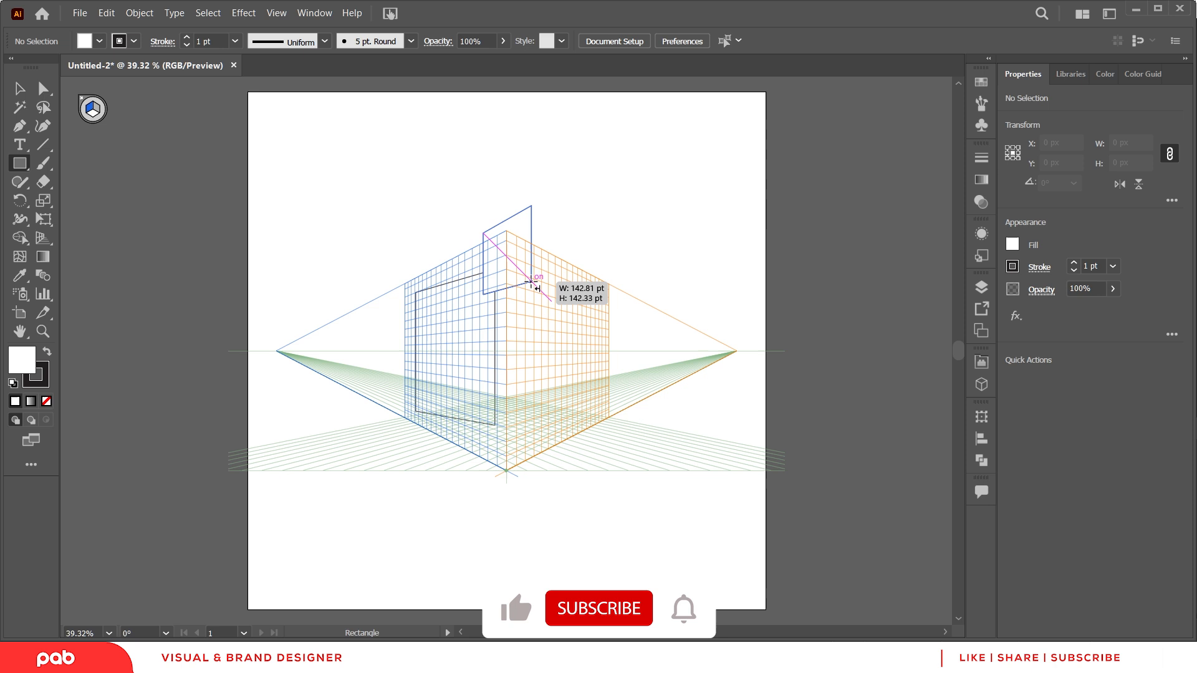
left_click(19, 163)
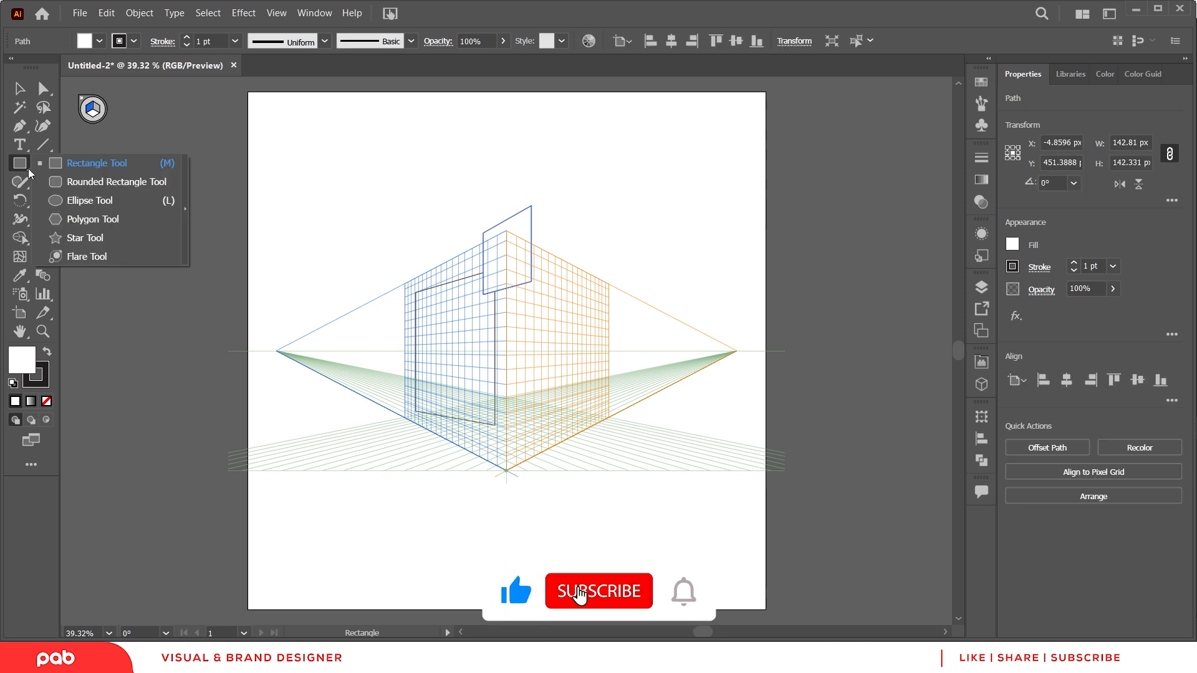
left_click(89, 200)
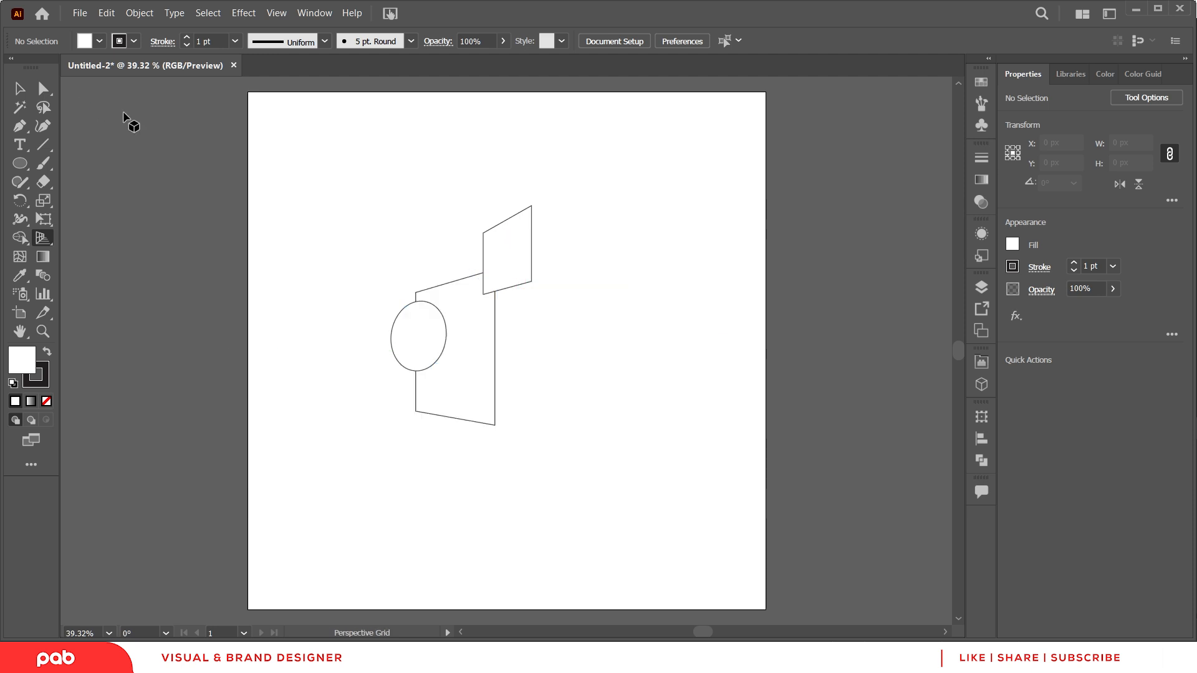
mouse_move(454, 289)
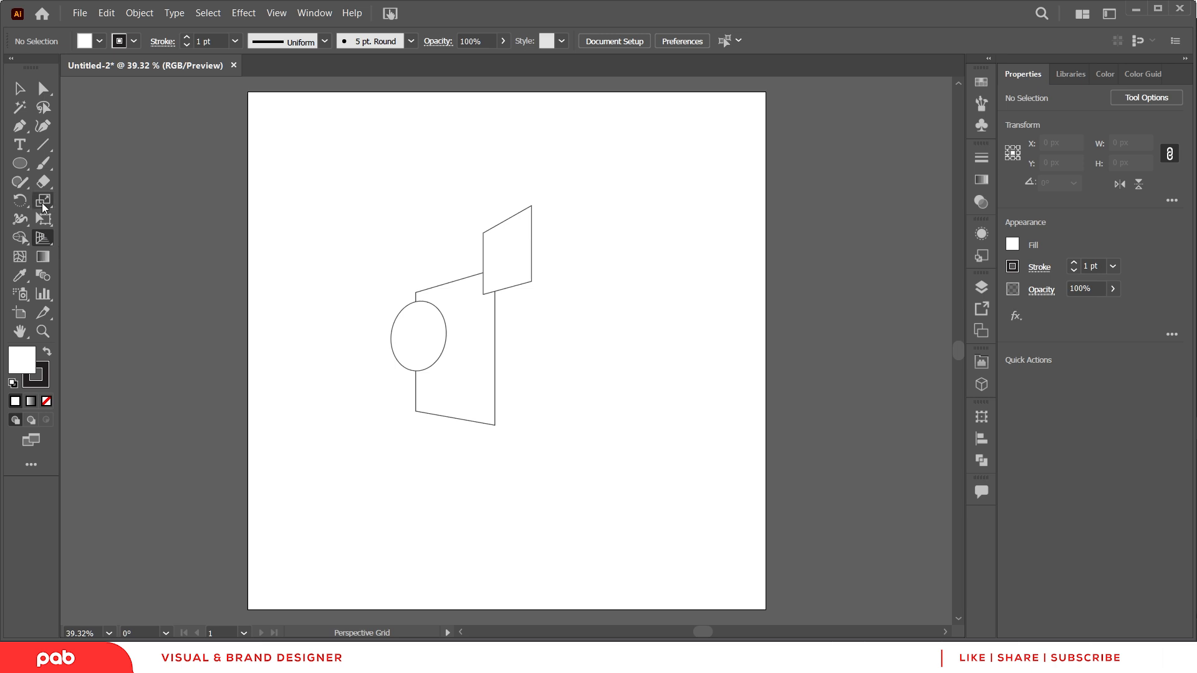
- Switch to the Selection Tool (V), leaving the rectangles and ellipse unchanged
left_click(43, 201)
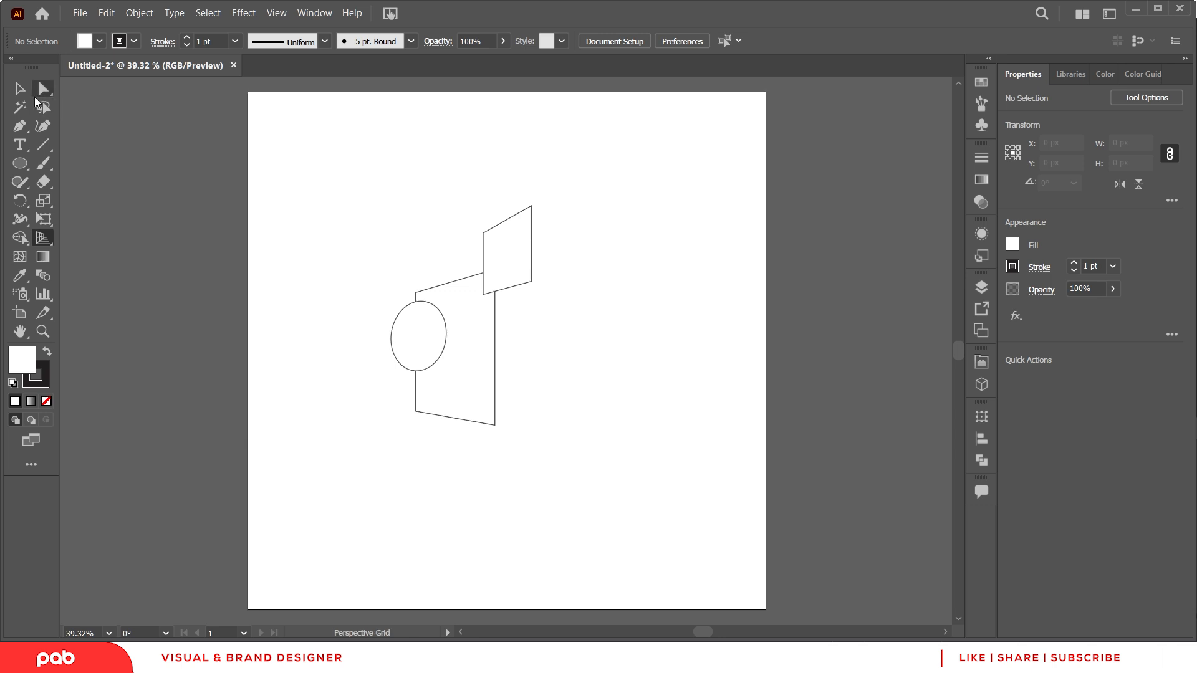
left_click(20, 88)
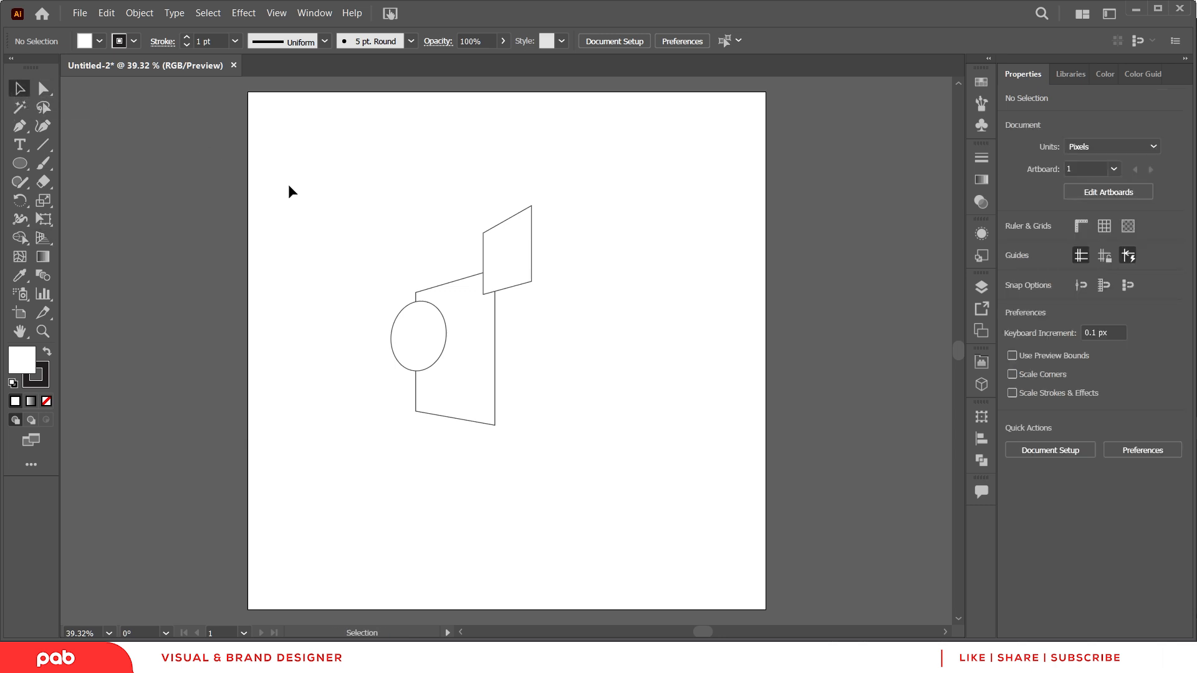